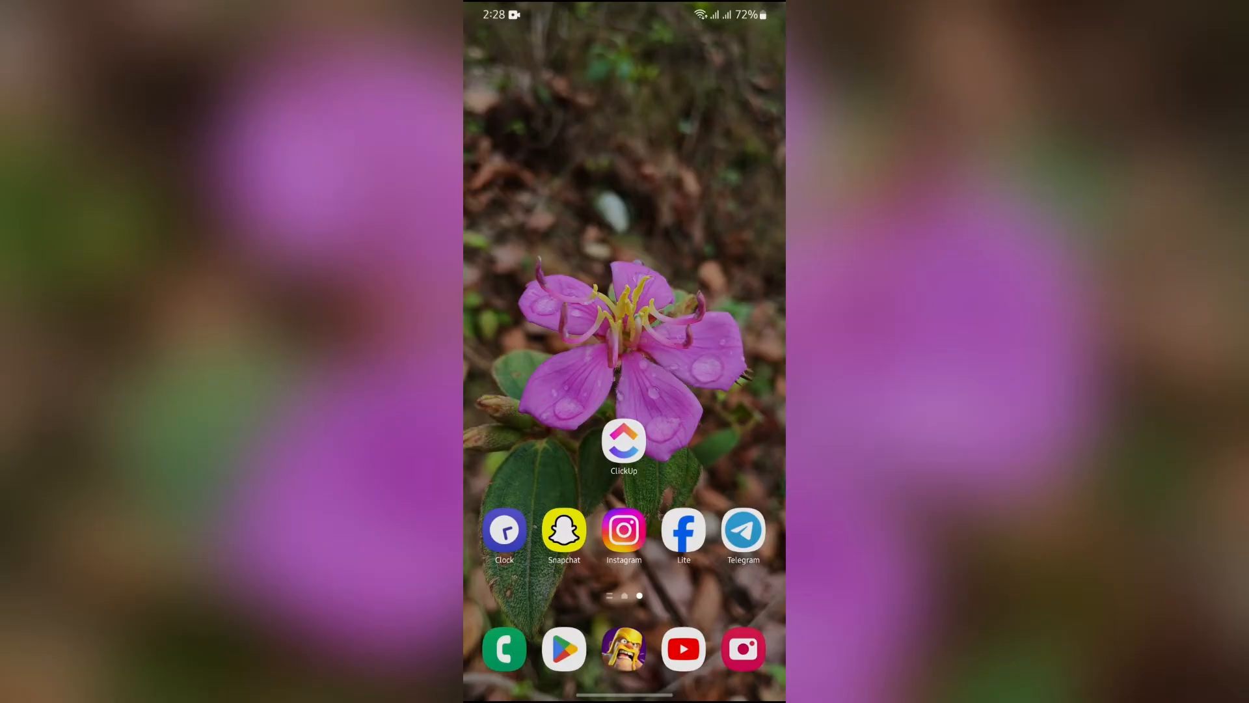
Launch ClickUp from the Android home screen to reach its Home page.
left_click(623, 441)
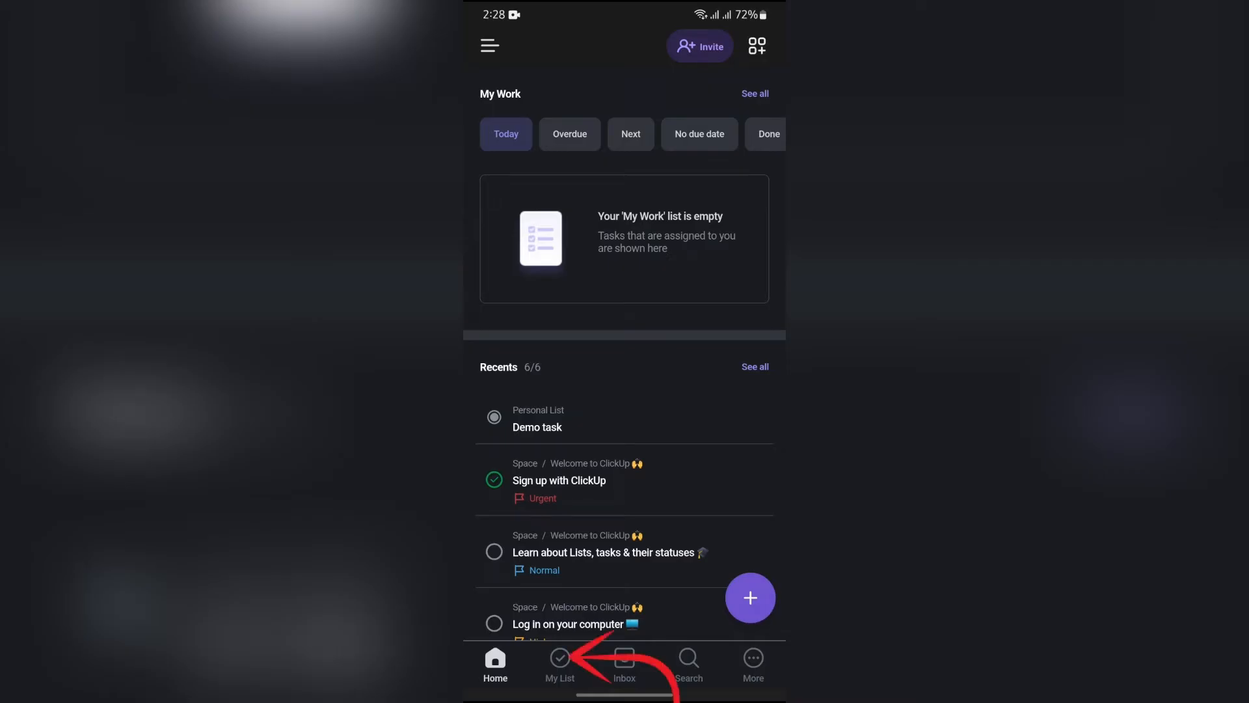
Open Demo task from My List's TO DO group and start its Add Subtask form.
left_click(560, 665)
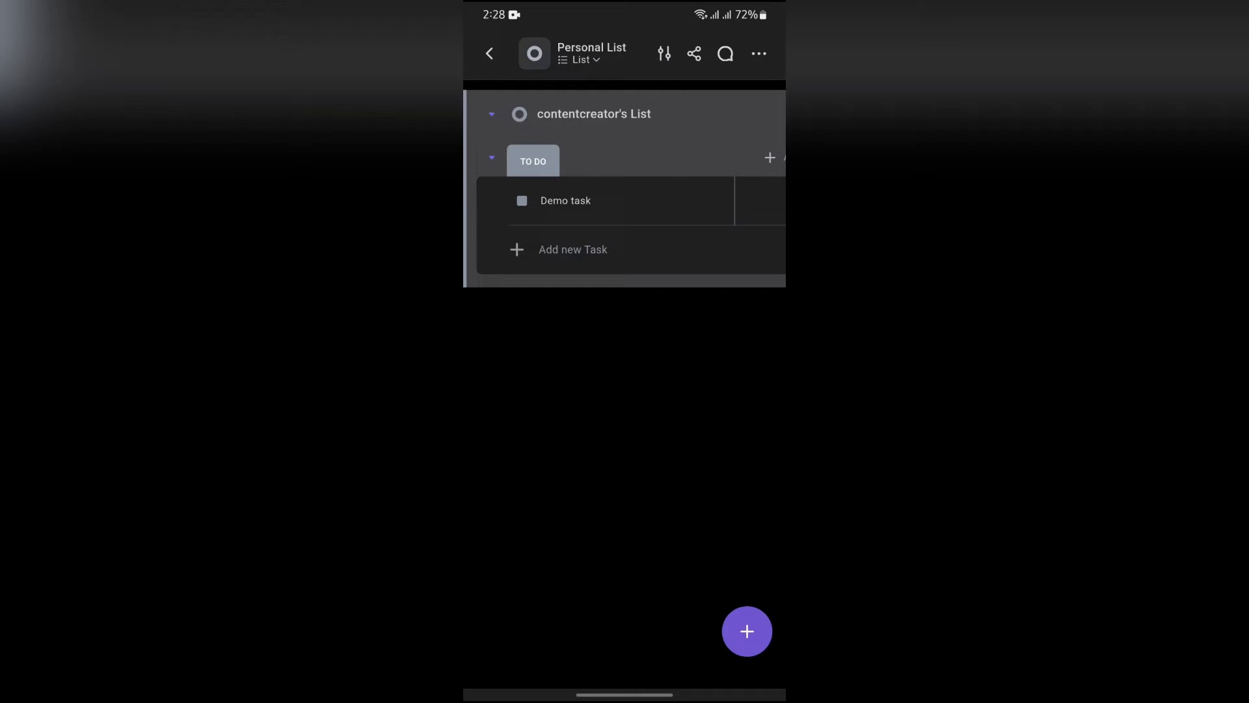
left_click(566, 201)
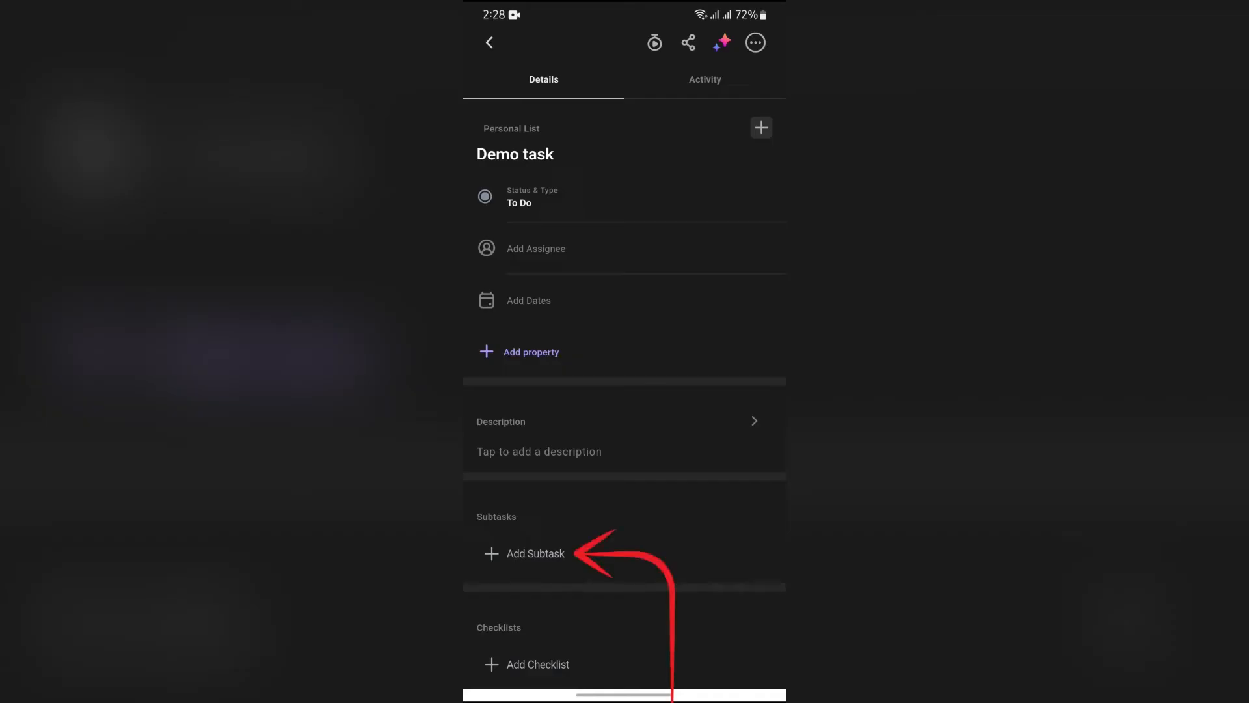
left_click(535, 553)
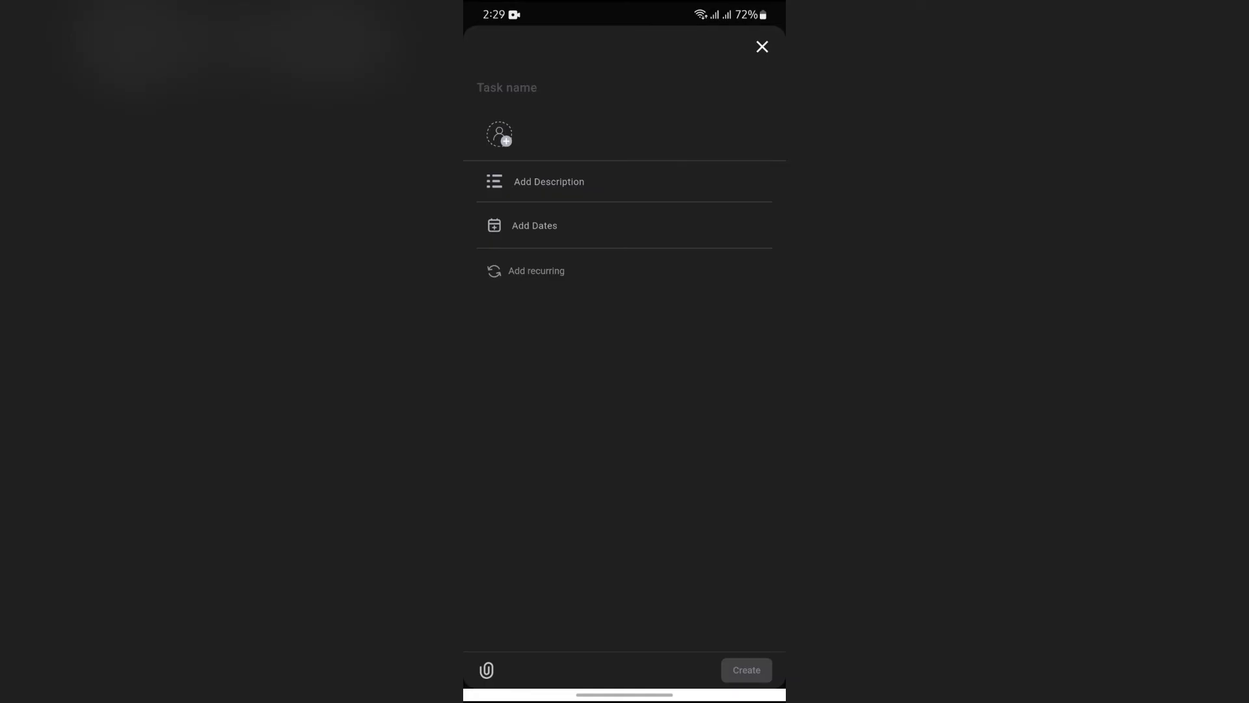
Leave the blank new subtask form and exit ClickUp to the phone's home screen.
left_click(762, 47)
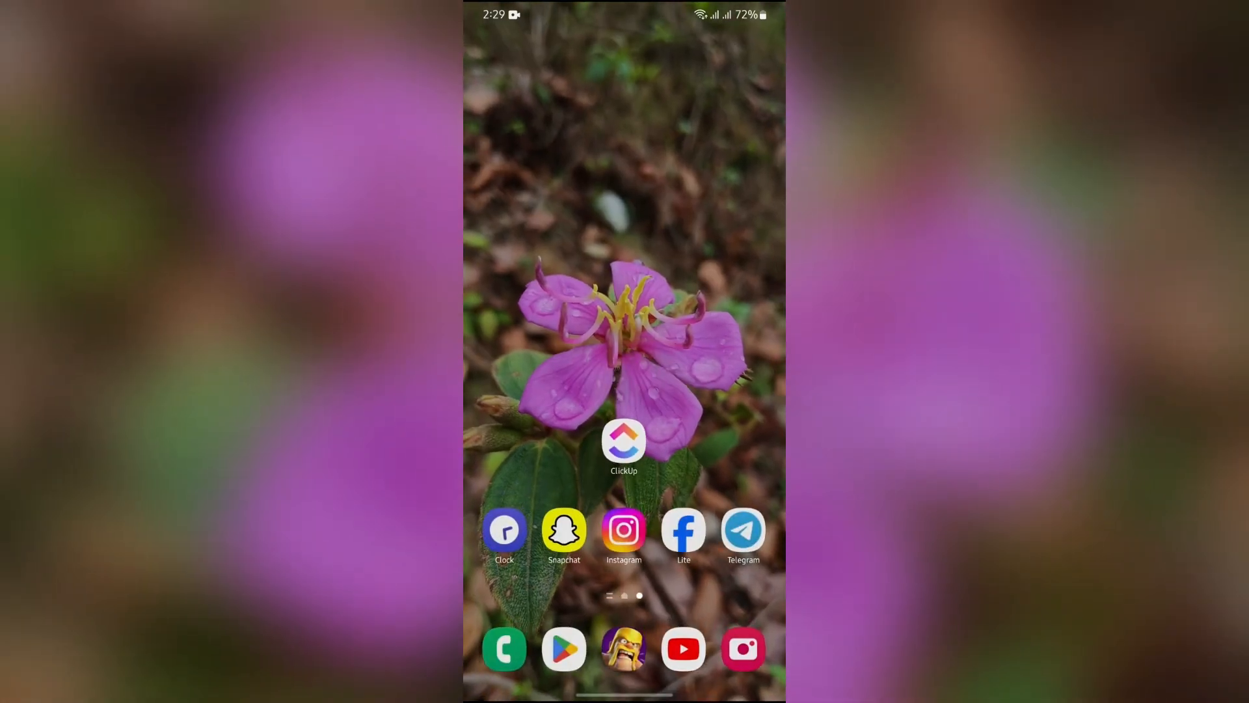